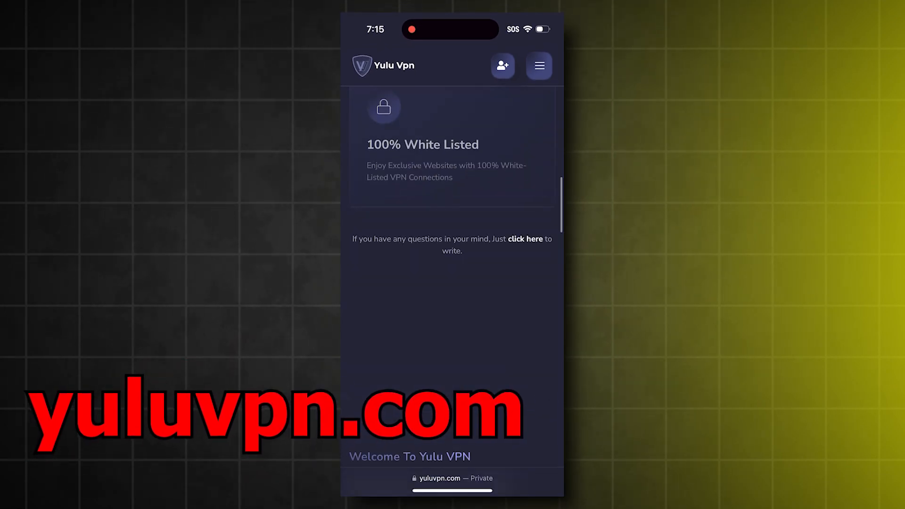
Scroll to the top of yuluvpn.com and open the site navigation menu.
scroll("up", 3)
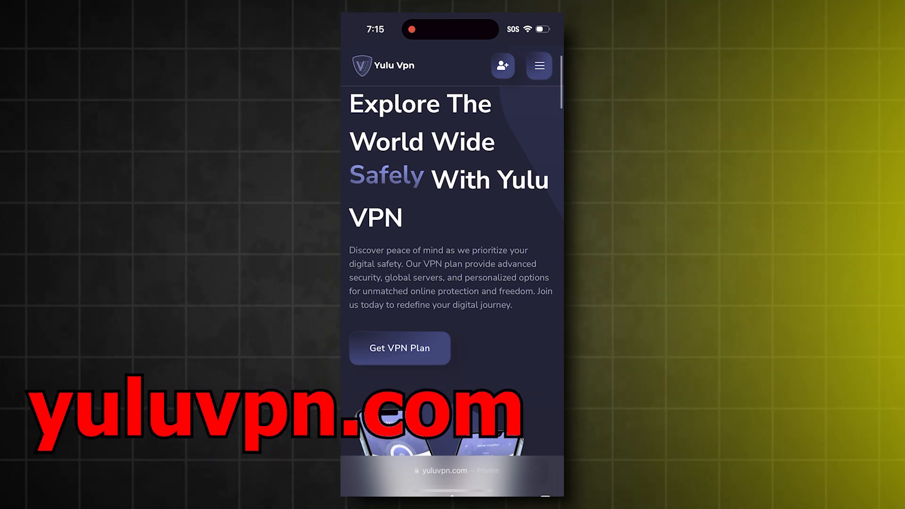
left_click(538, 65)
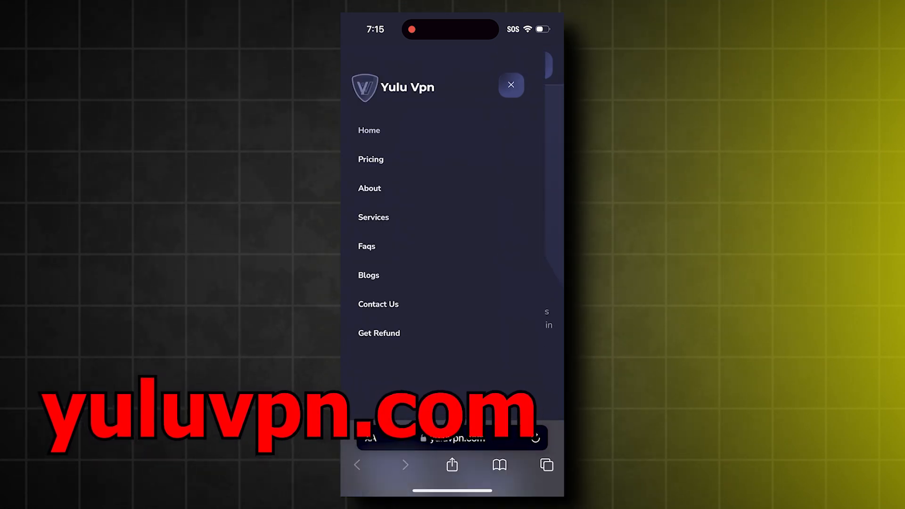
Add the $3.99 YuluVPN plan from the Pricing page to the cart.
left_click(370, 159)
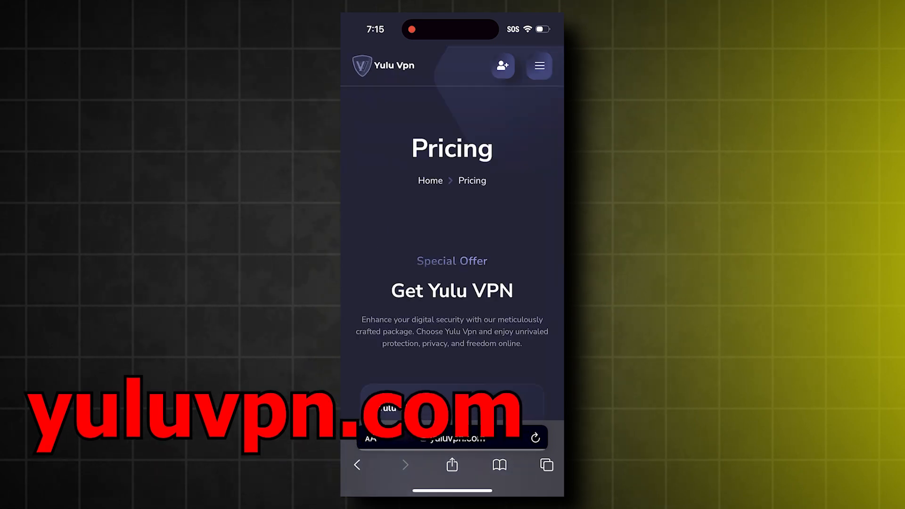
scroll("down", 3)
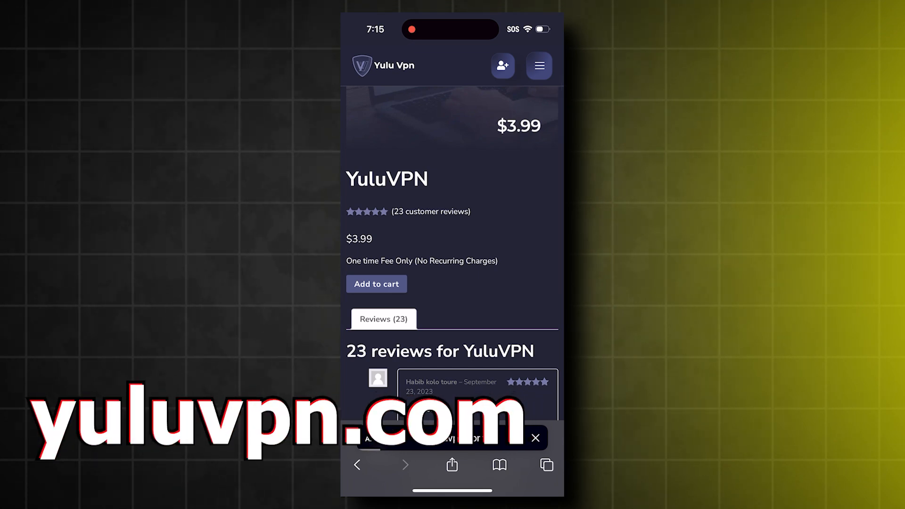
left_click(376, 284)
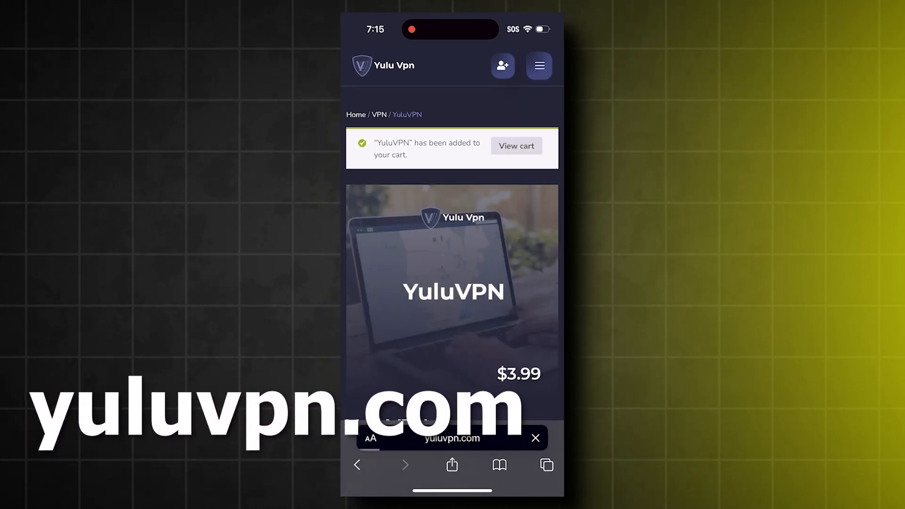
Check out the YuluVPN order from the cart and accept the payment and install notices.
left_click(516, 146)
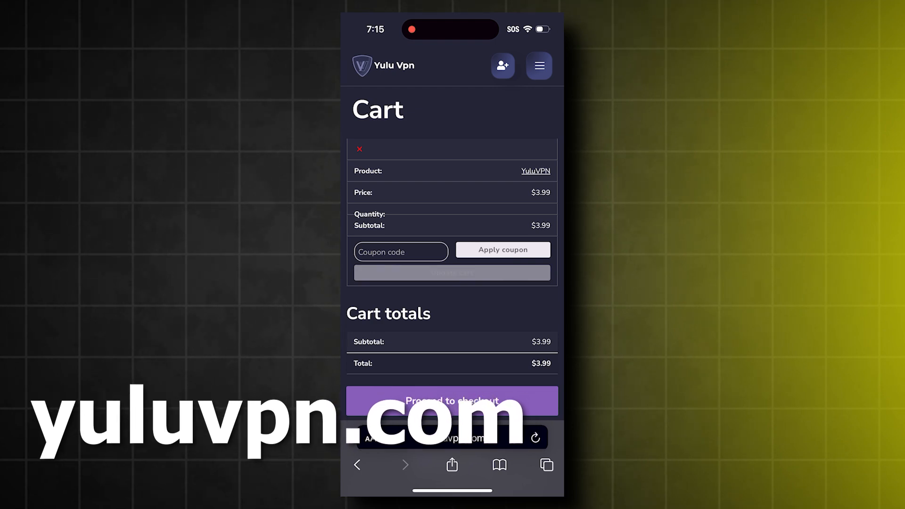
scroll("down", 3)
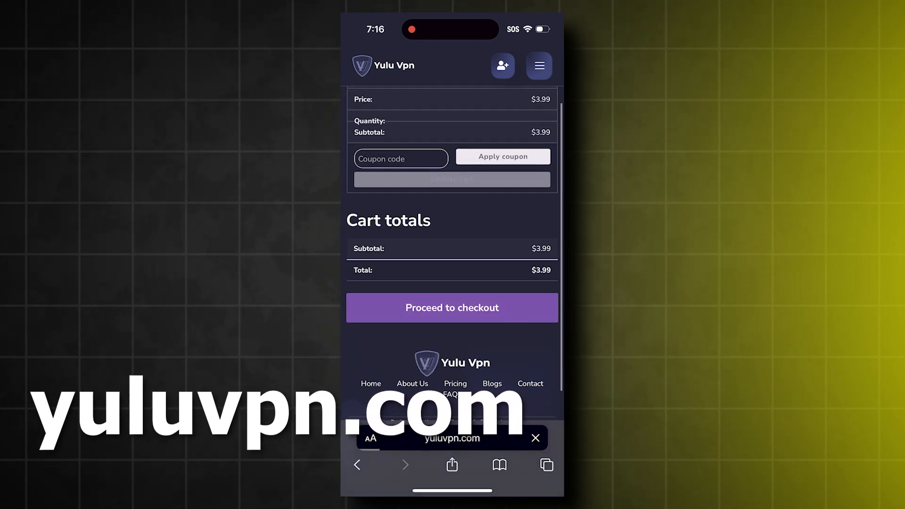
left_click(452, 308)
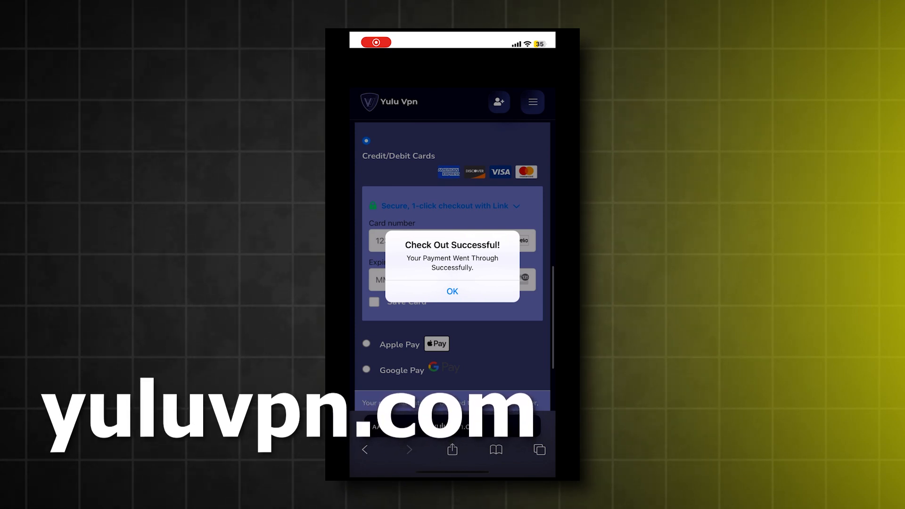
left_click(452, 291)
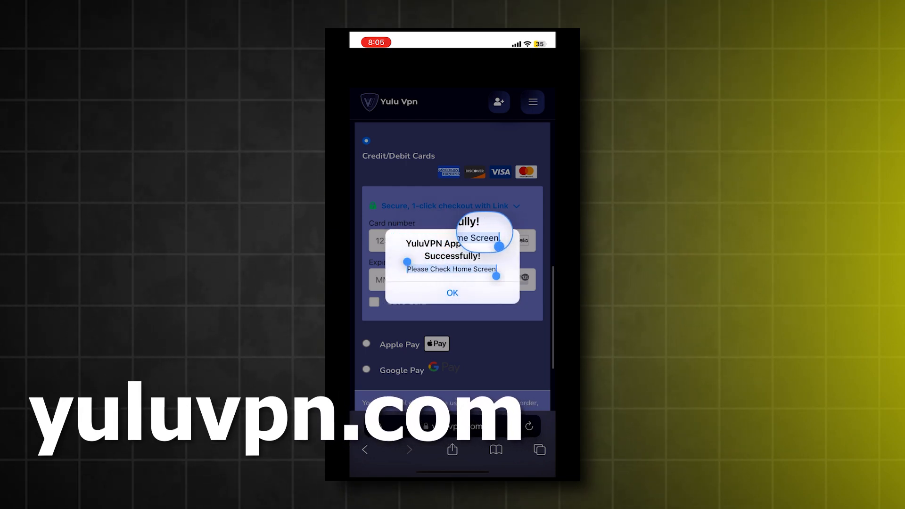
left_click(452, 293)
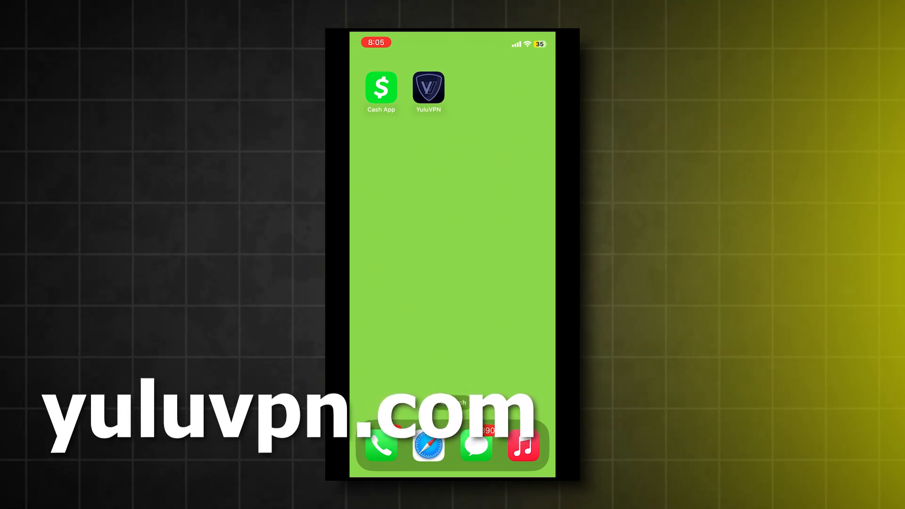
Launch YuluVPN, activate Premium, and dismiss the activation notice.
left_click(429, 88)
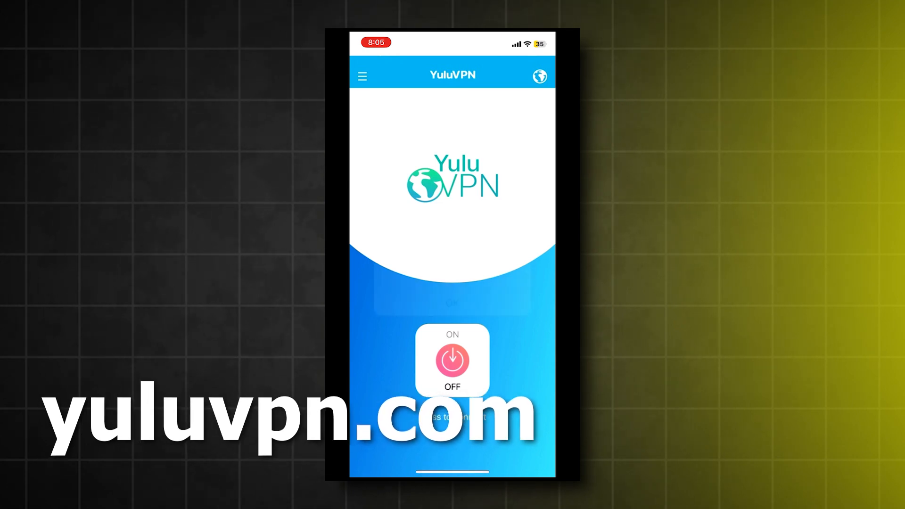
left_click(453, 360)
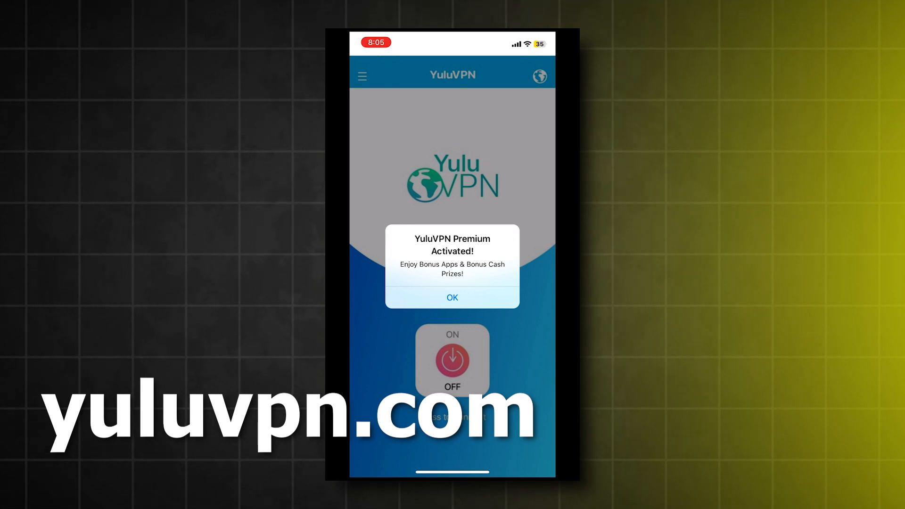
left_click(452, 298)
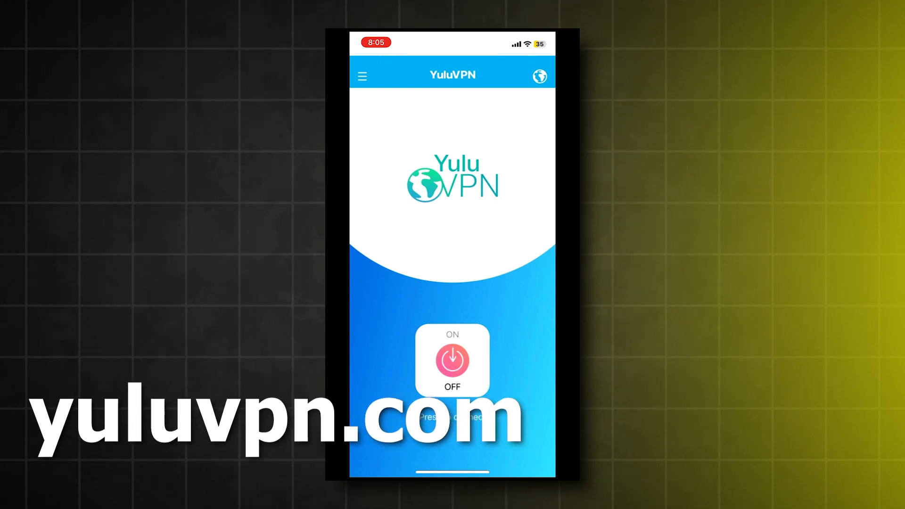
Install the bonus app from the YuluVPN side menu and dismiss its notice.
left_click(362, 75)
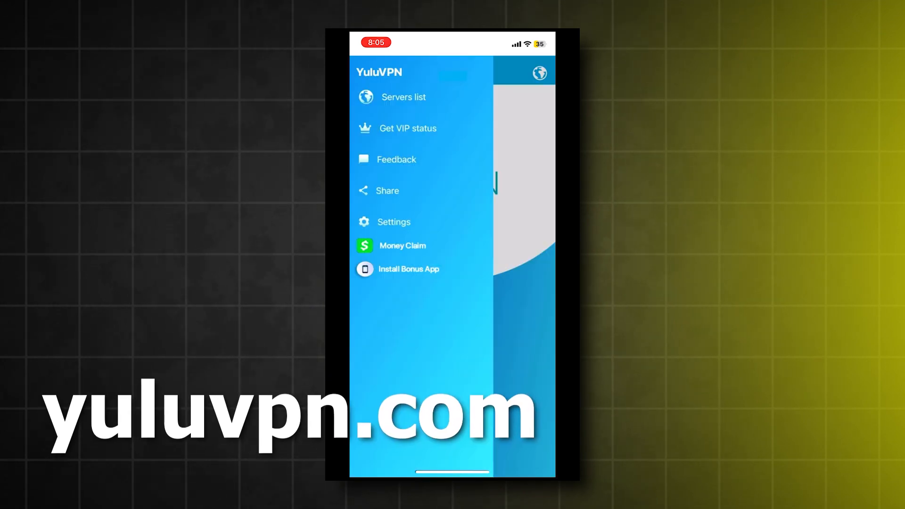
left_click(407, 270)
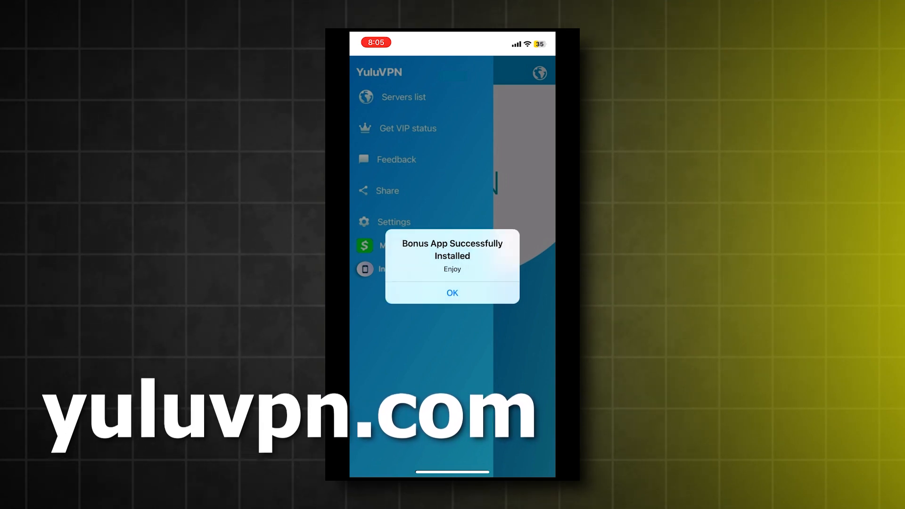
left_click(452, 293)
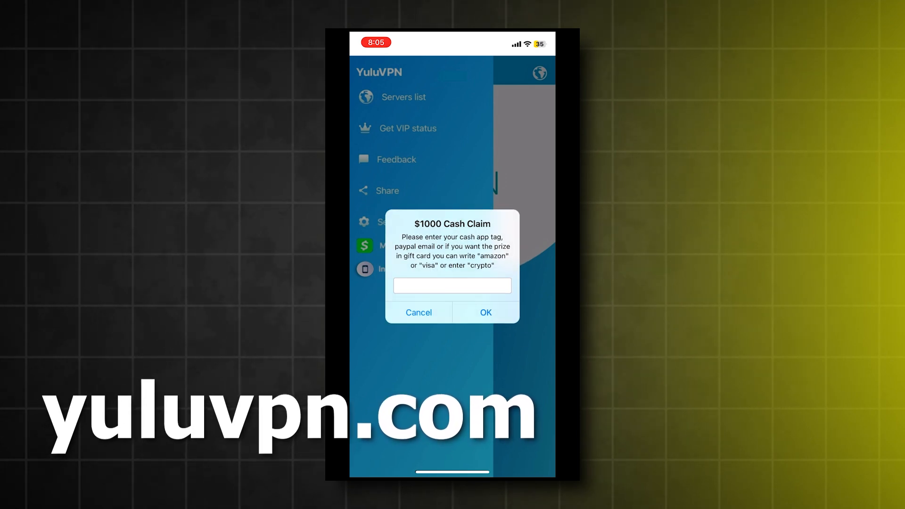
left_click(452, 286)
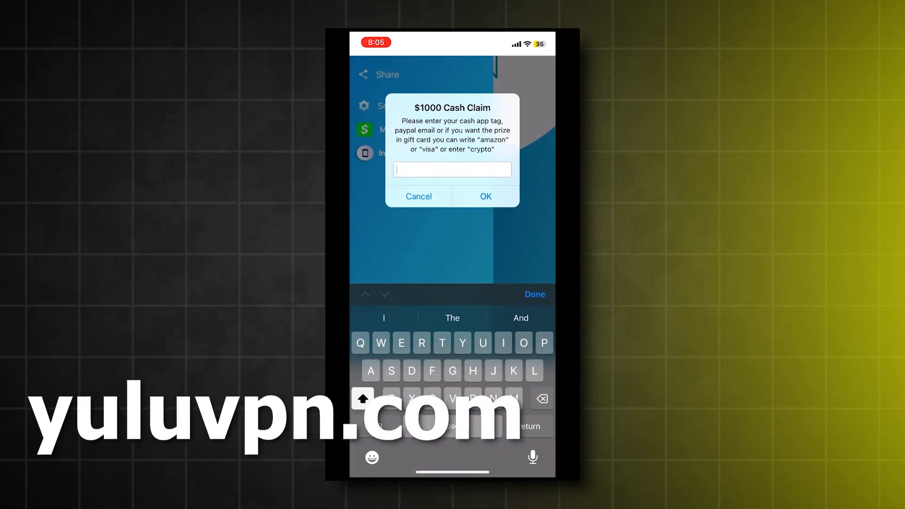
type("joshuas63")
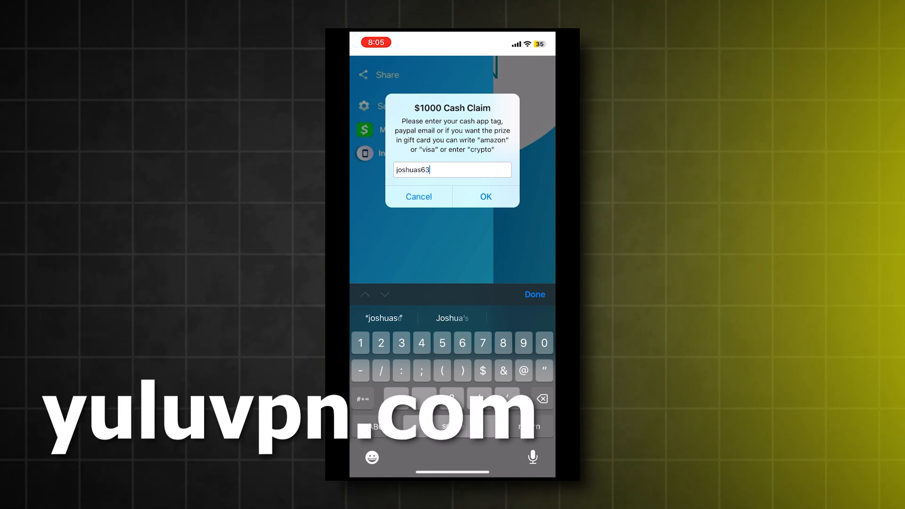
type("zz")
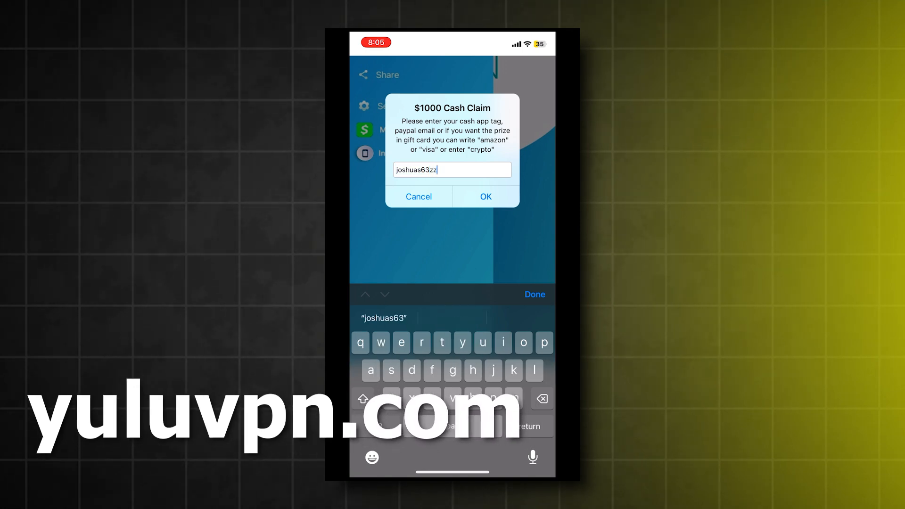
left_click(486, 196)
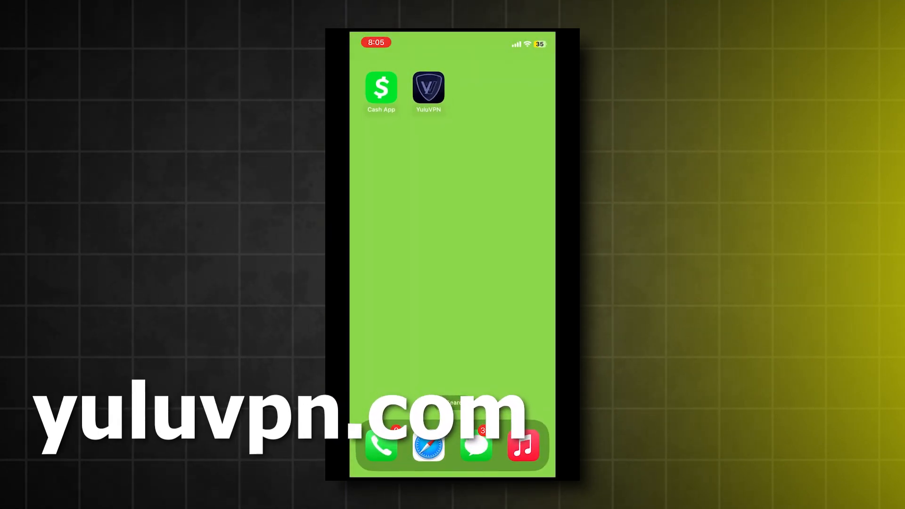
Open Cash App to confirm the $1,000.00 balance, then return home and reopen Safari.
left_click(381, 88)
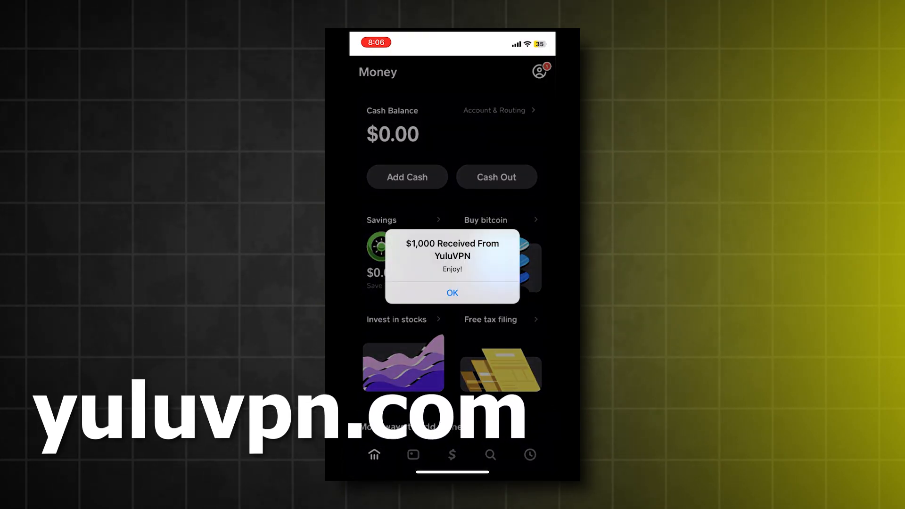
left_click(452, 293)
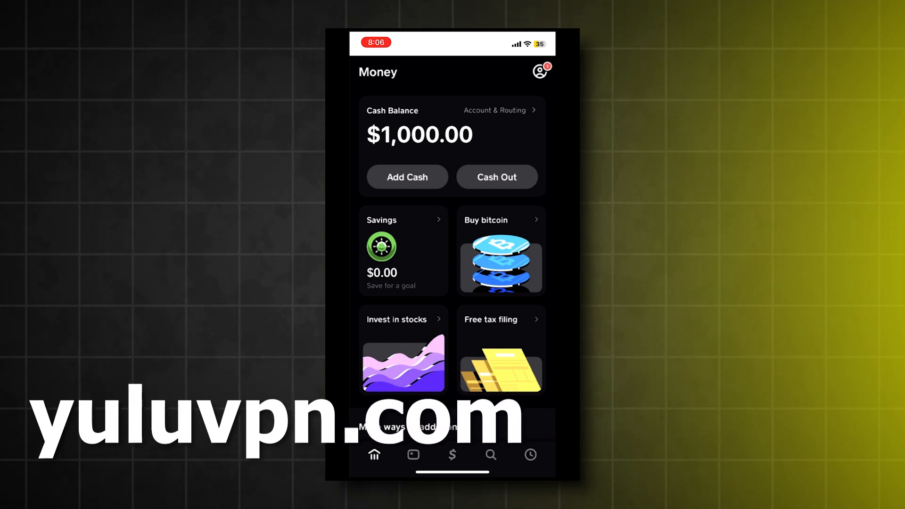
key("home")
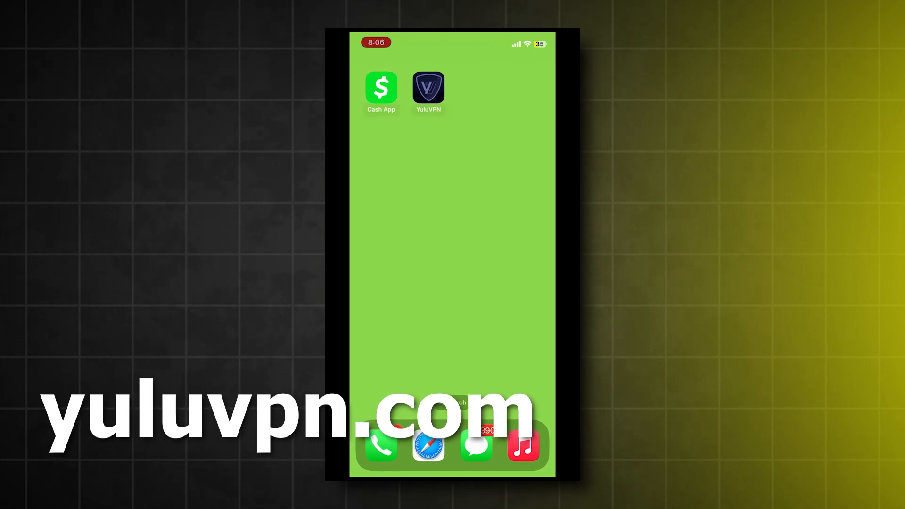
left_click(429, 445)
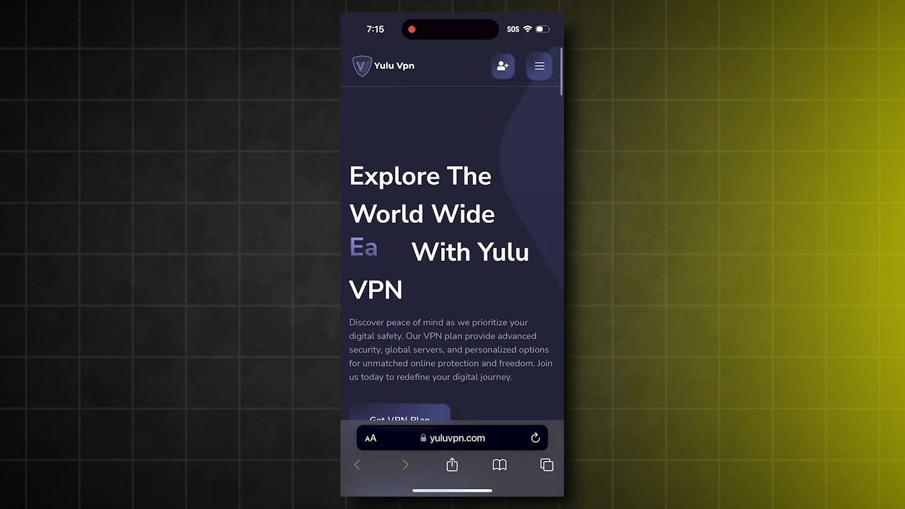